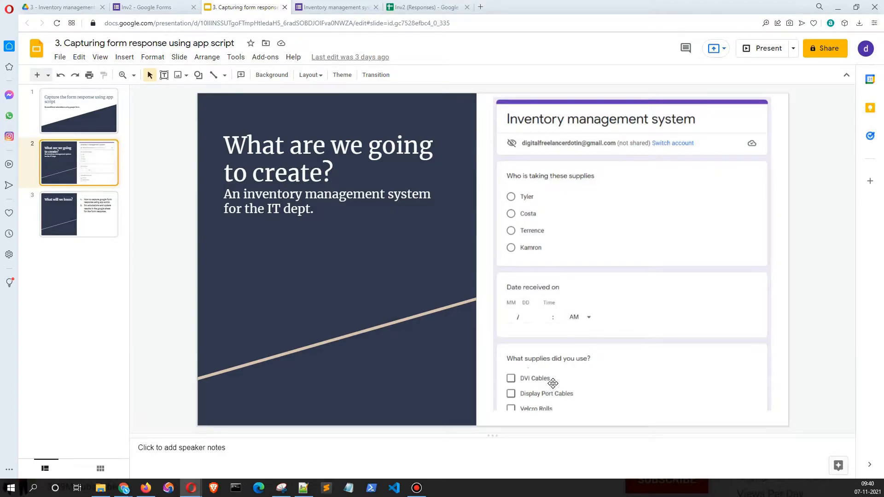
mouse_move(576, 397)
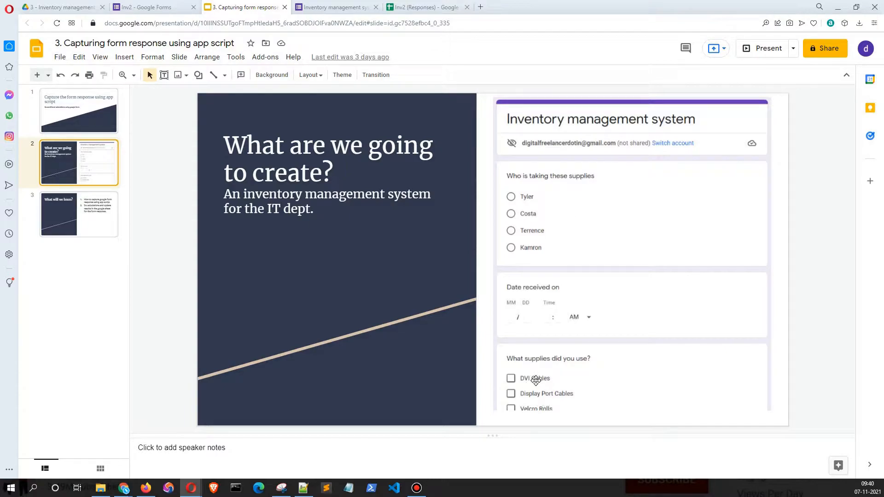
mouse_move(204, 261)
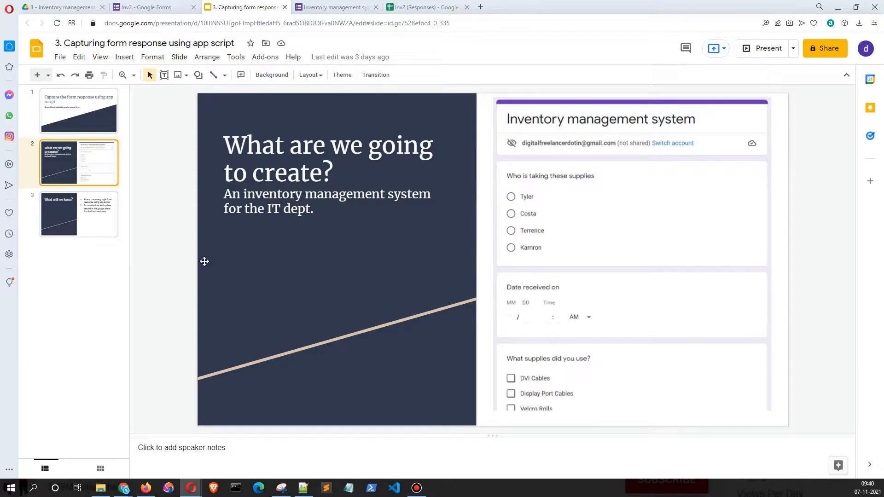
Step: Jump to slide 3, 'What will we learn?', in the filmstrip
click(79, 214)
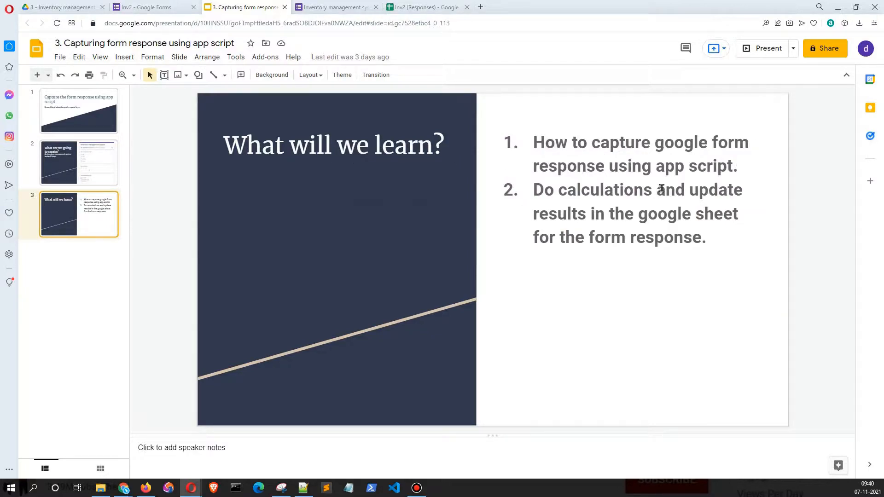
mouse_move(514, 254)
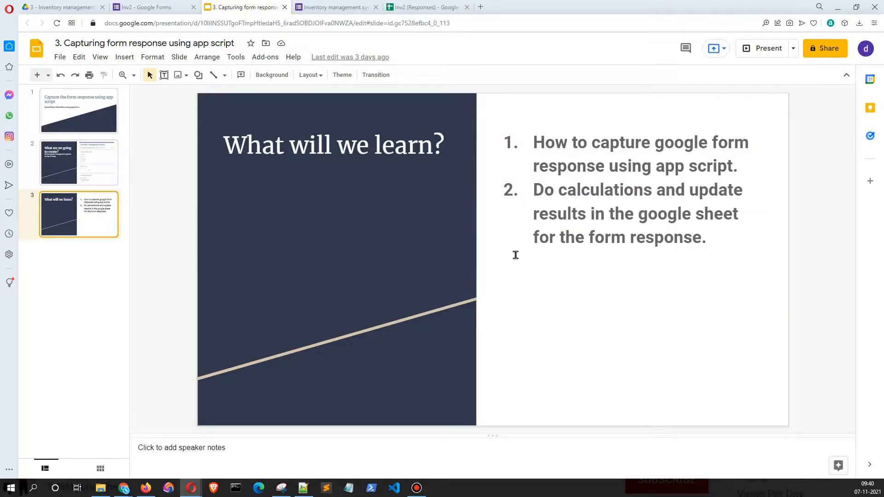
mouse_move(705, 225)
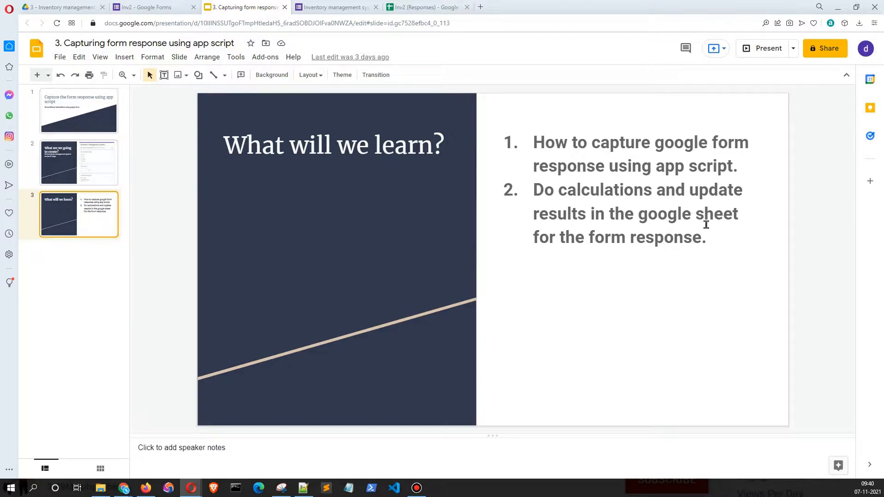
mouse_move(319, 63)
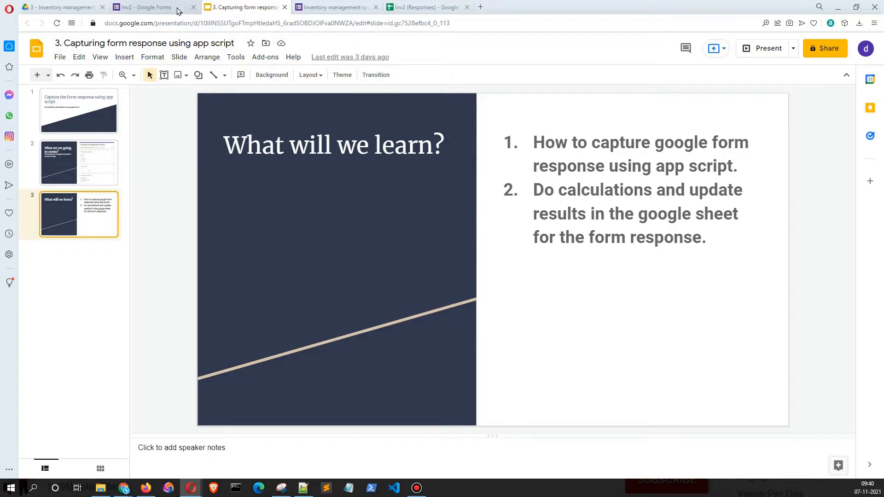
Step: Scroll through the Inventory management system form's person, date, supplies and quantity questions
click(333, 7)
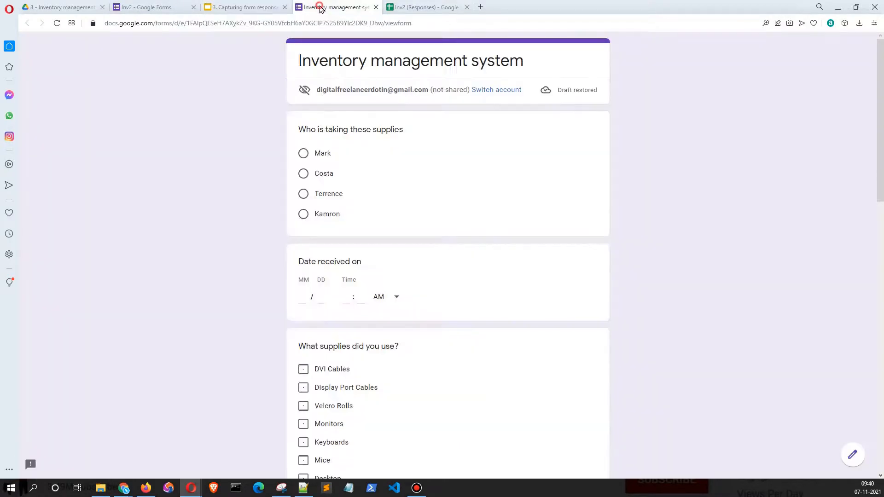
scroll(down, 3)
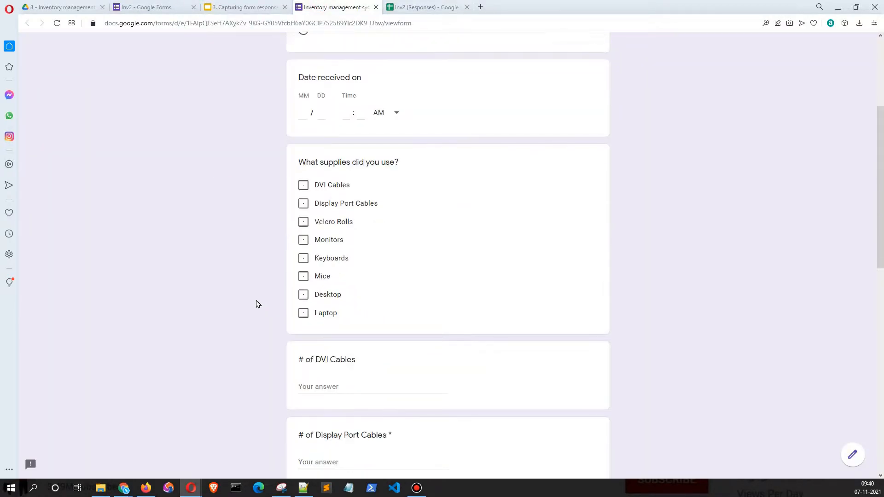
scroll(up, 3)
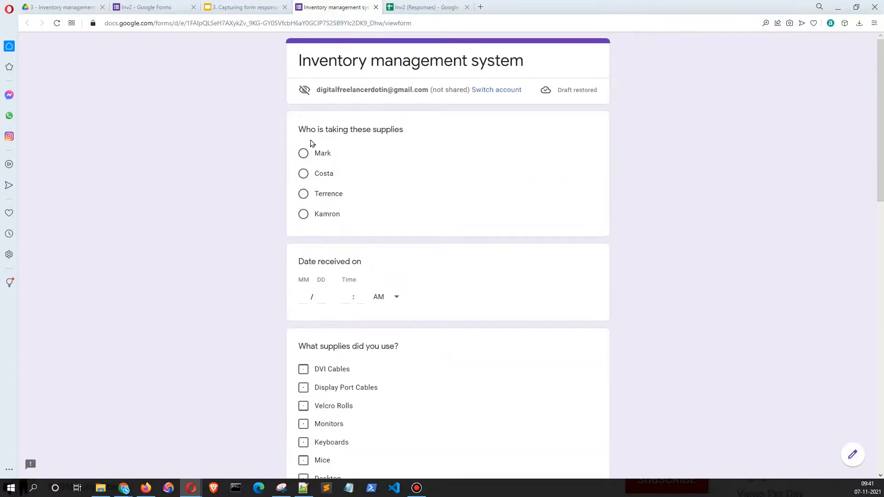
scroll(down, 3)
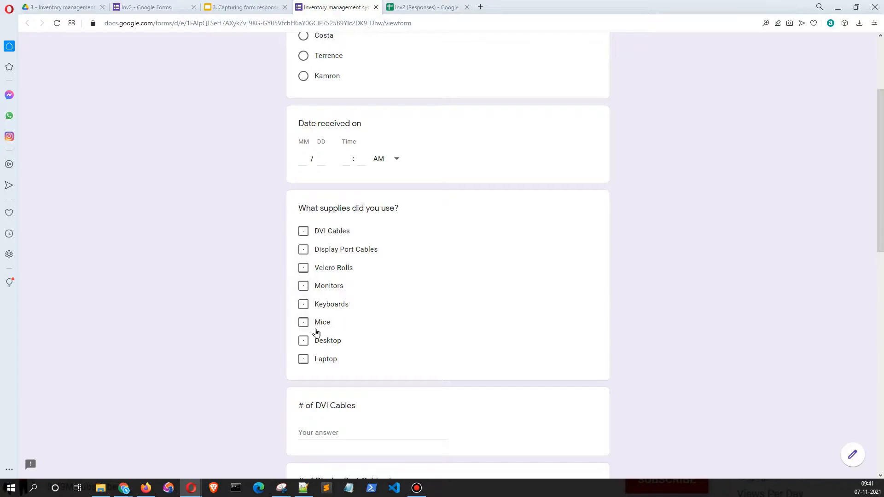
scroll(down, 3)
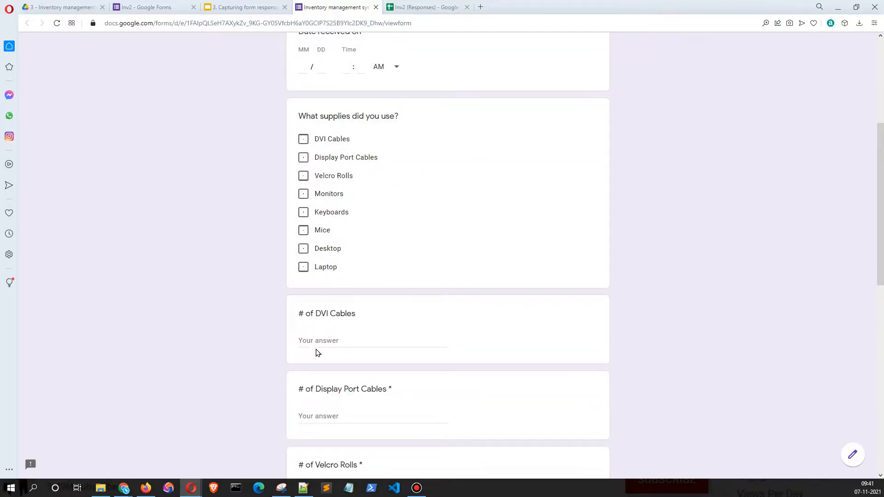
scroll(down, 3)
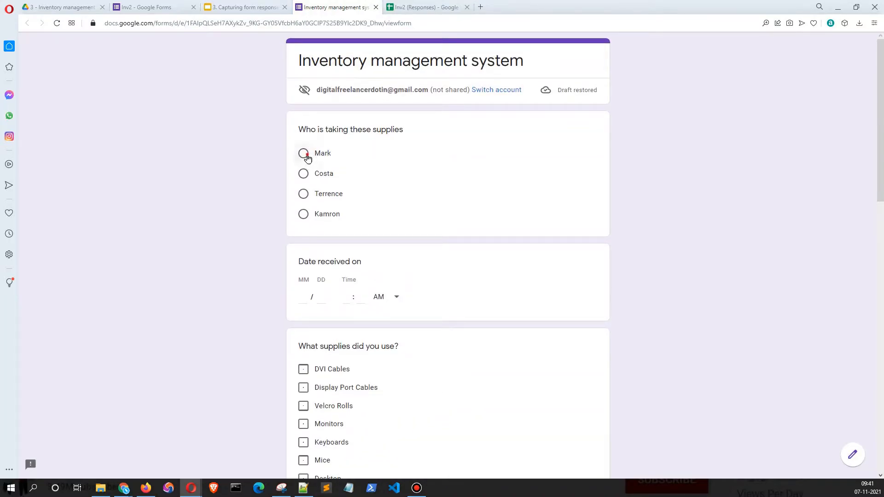
Step: Answer as Mark, tick DVI Cables and Laptop, and enter quantities 5 and 2
click(303, 153)
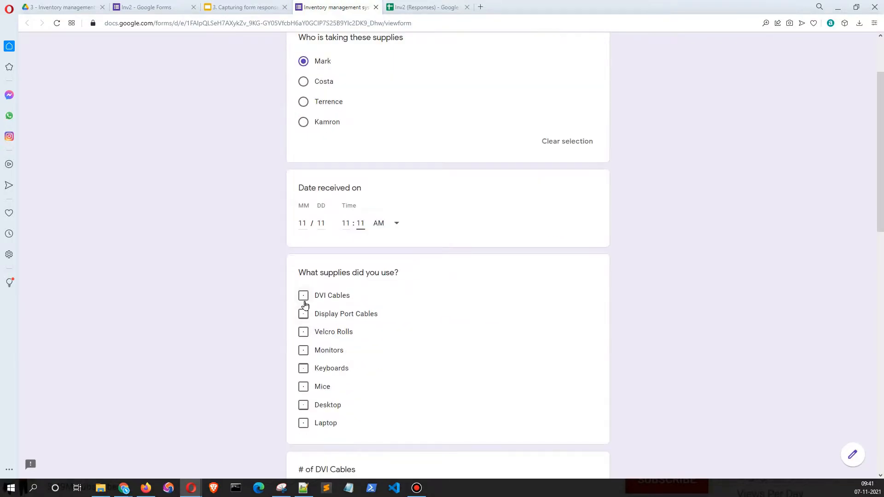
click(304, 295)
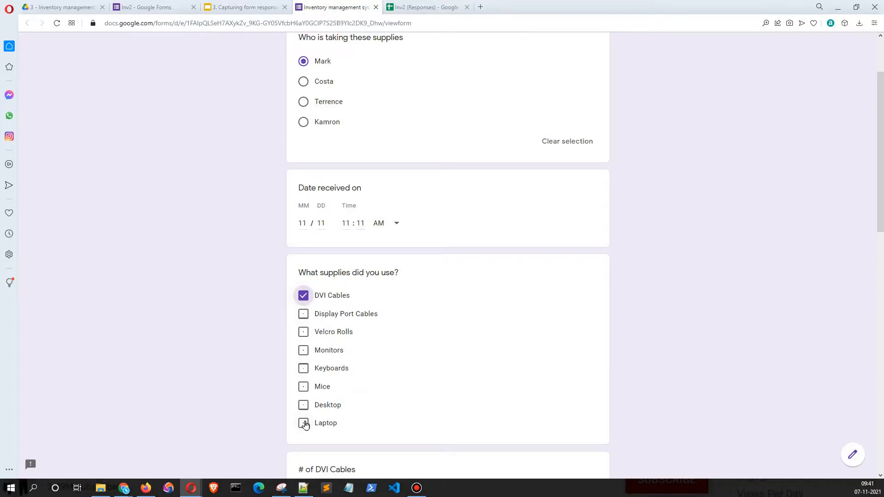
click(304, 423)
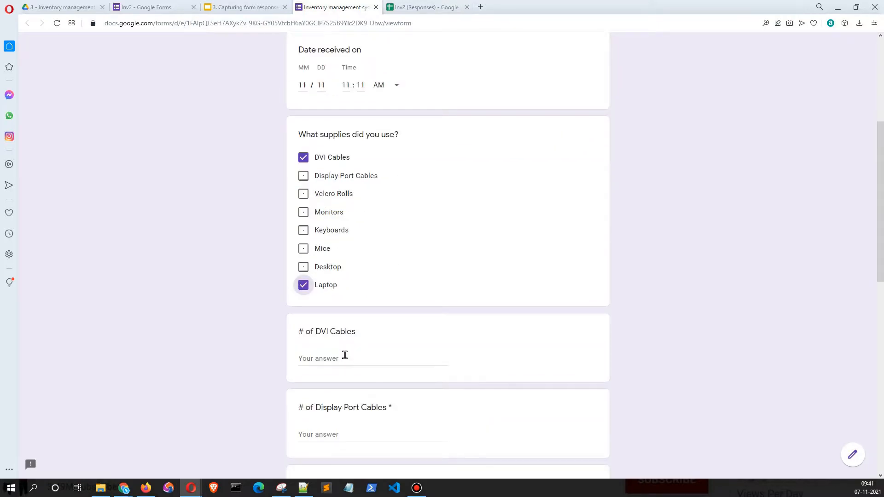
click(372, 358)
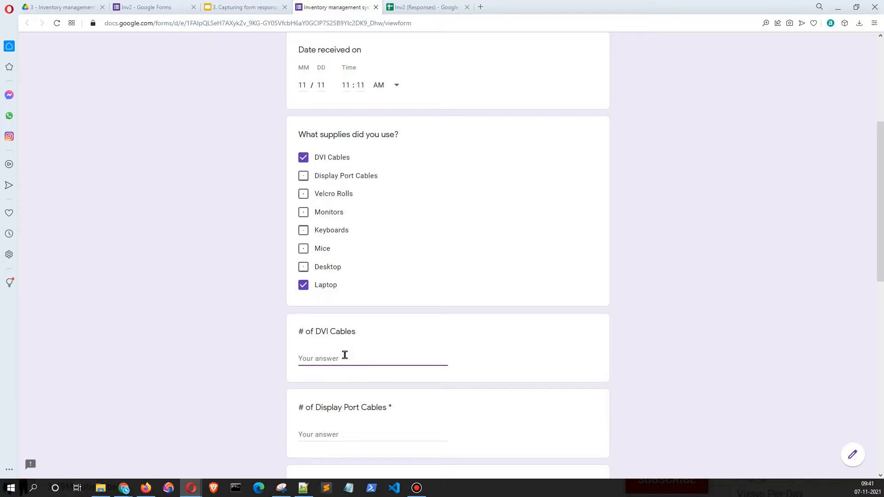
text(5)
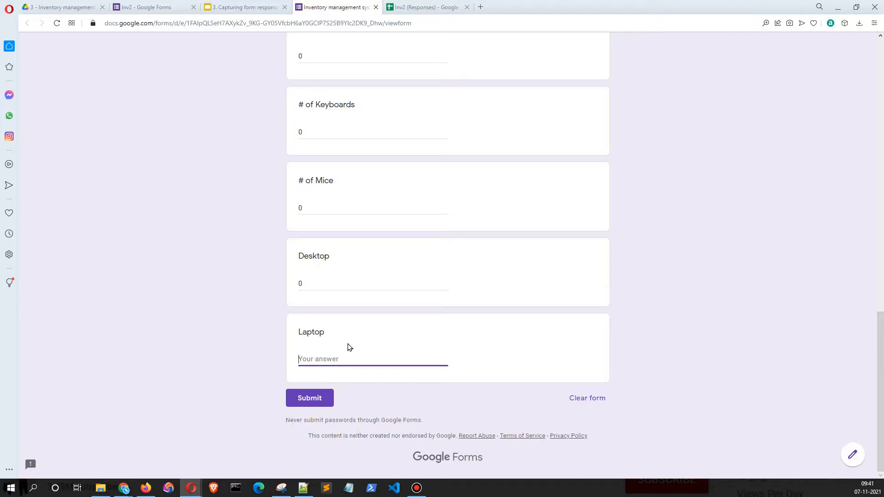
text(2)
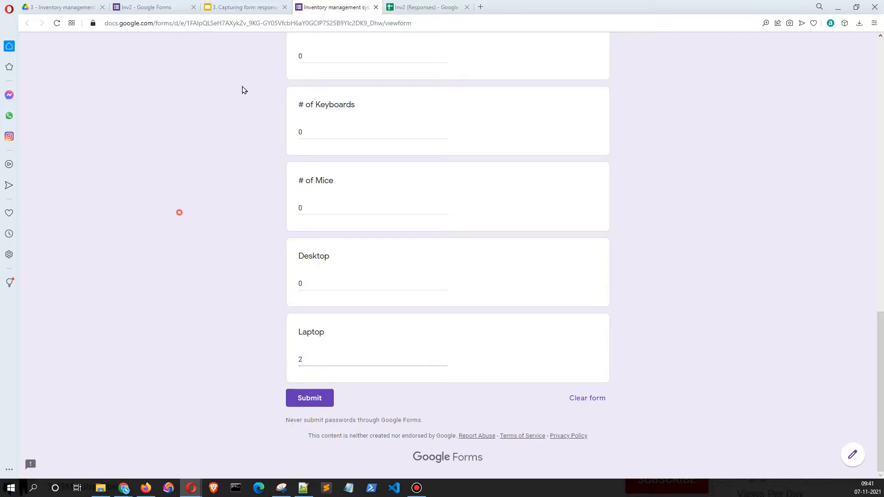
mouse_move(430, 10)
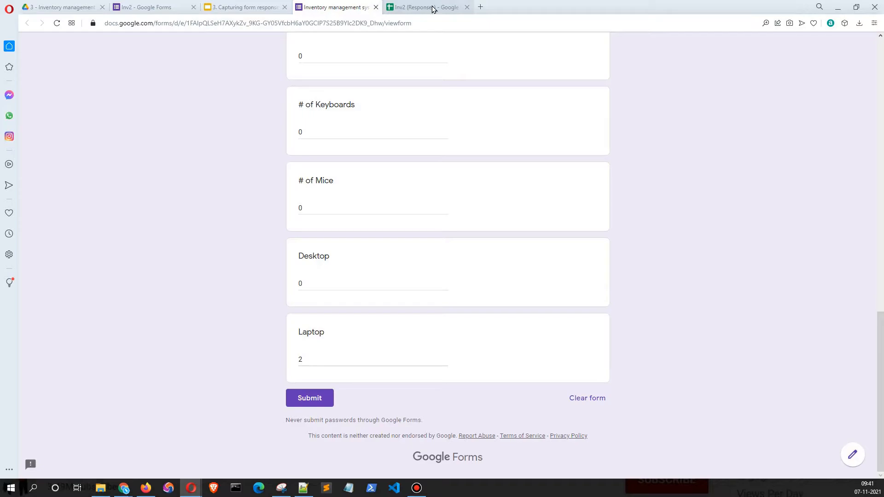
Step: On the Supply totals sheet, set Mice total stock to 100
click(425, 7)
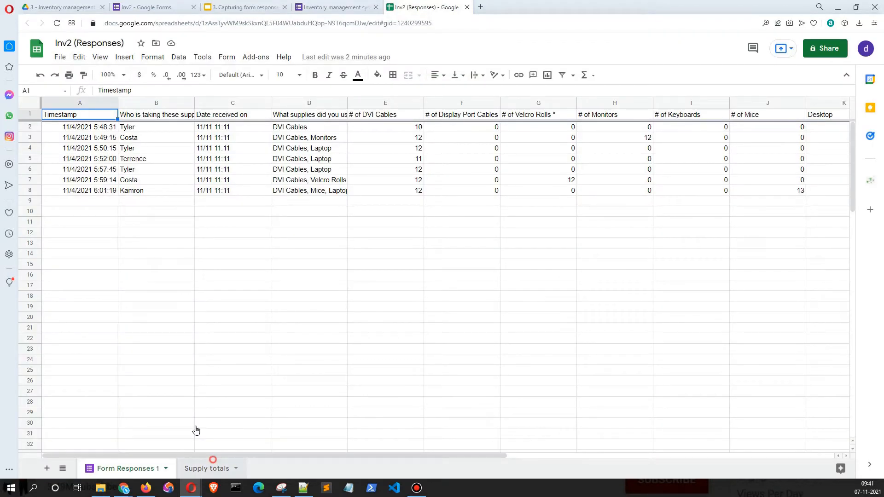
click(206, 467)
text(100)
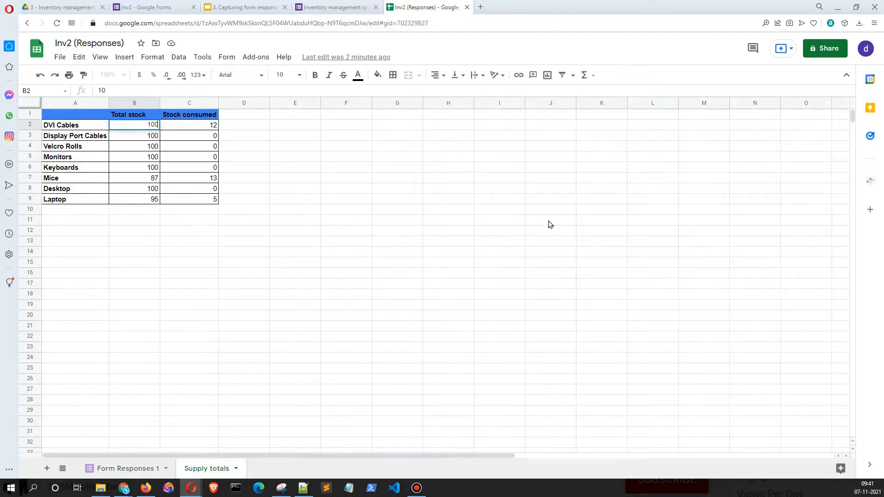
click(134, 199)
text(100)
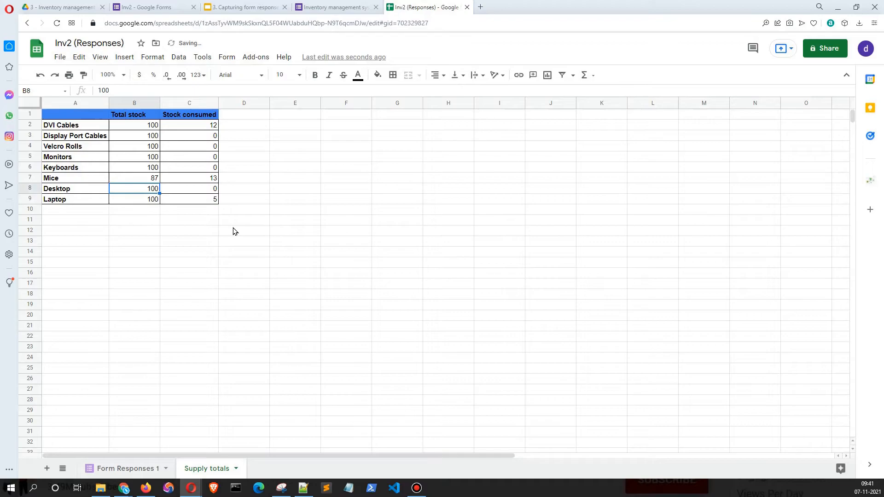
click(134, 178)
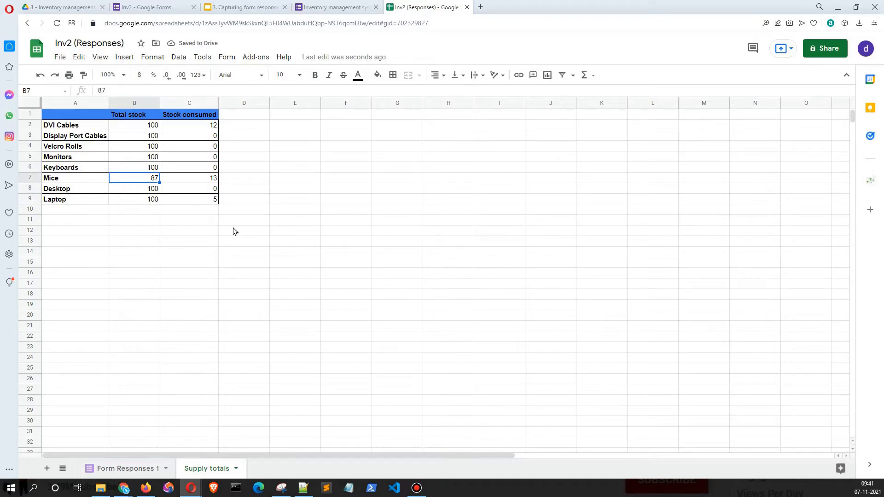
text(1400)
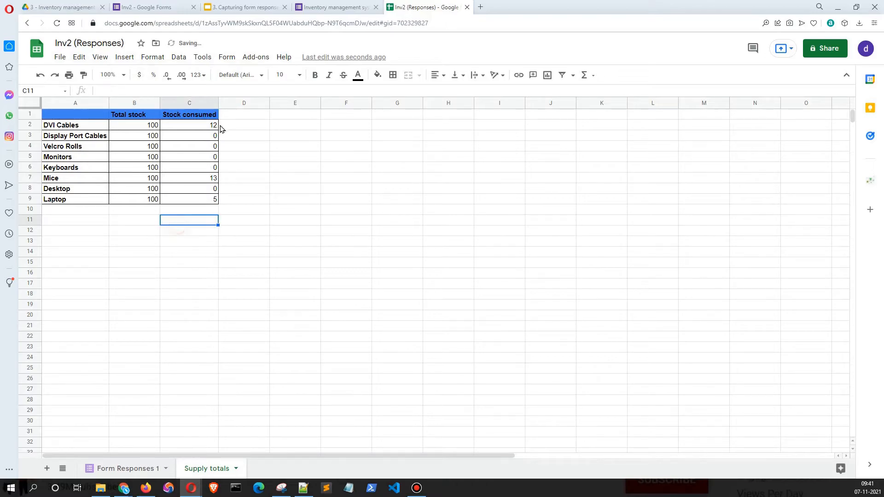
Step: Enter 0 for DVI Cables stock consumed and fill it down column C
click(189, 125)
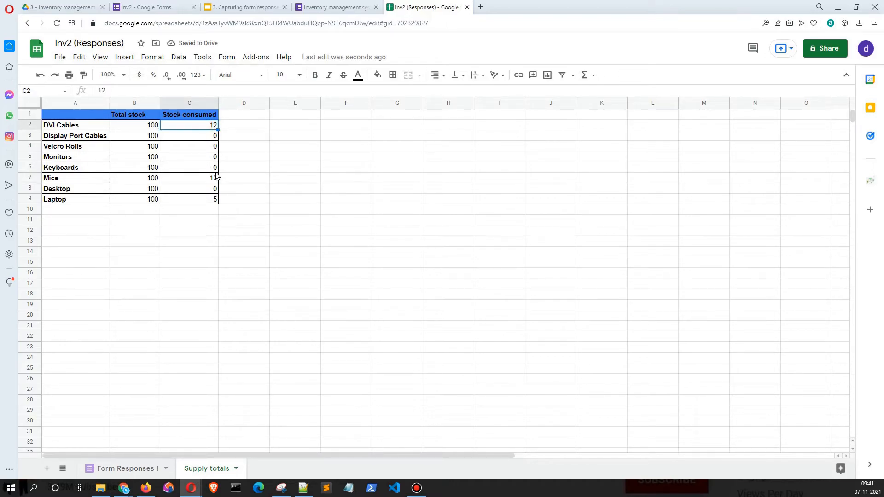
text(0)
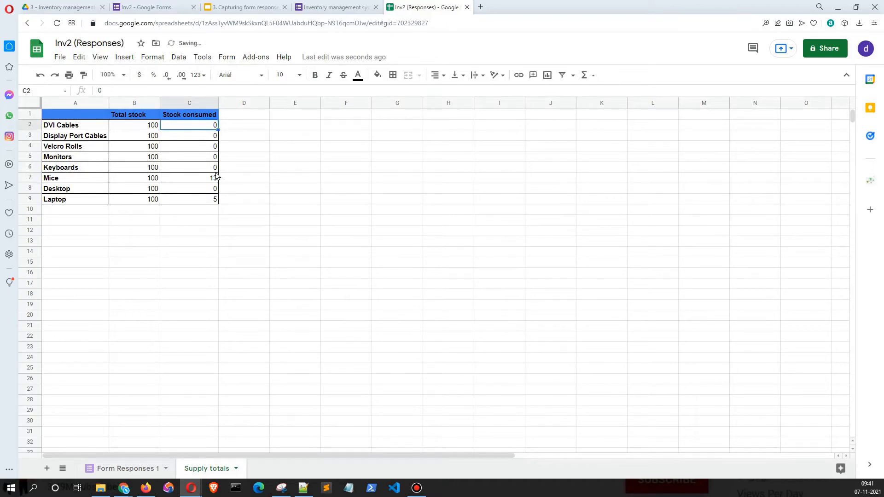
drag(189, 125, 189, 199)
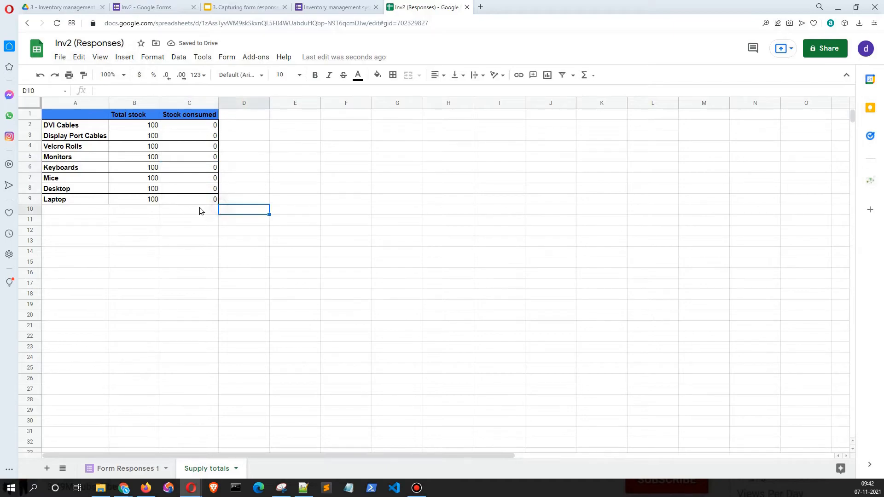
mouse_move(159, 213)
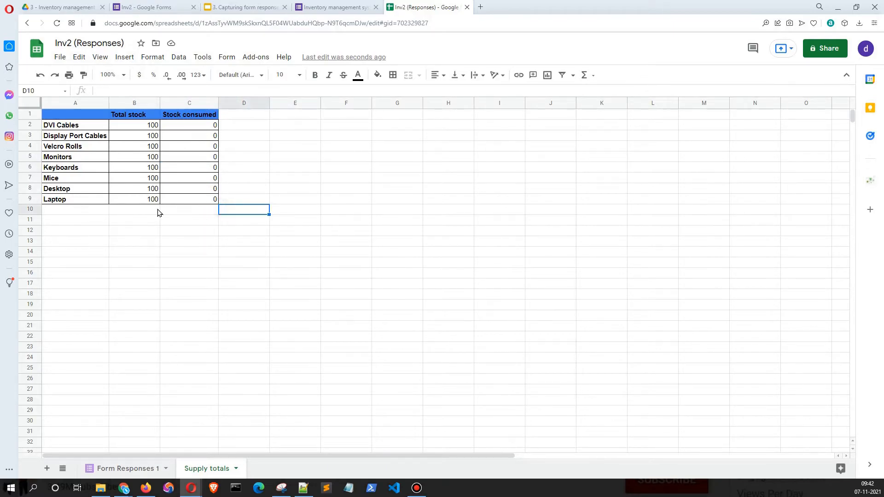
click(134, 125)
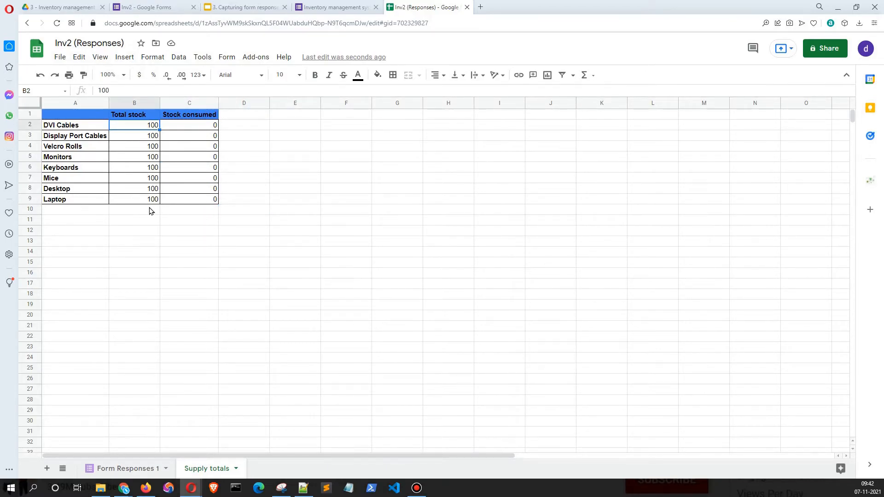
Step: Confirm DVI Cables at 95/5 and Laptop at 98/2, then return to the form
click(335, 7)
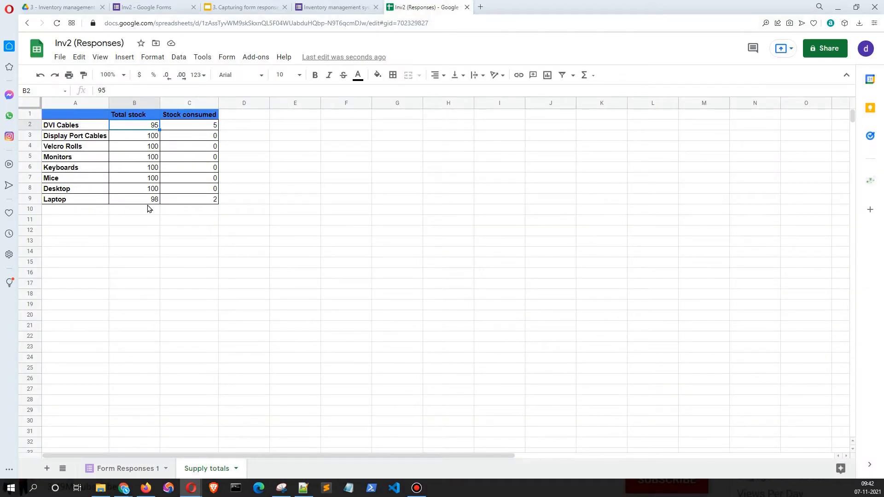
click(189, 199)
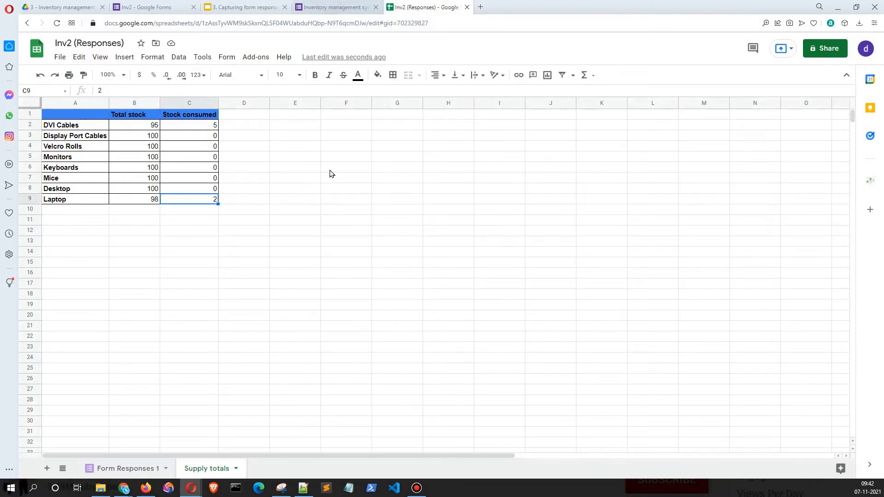
click(336, 7)
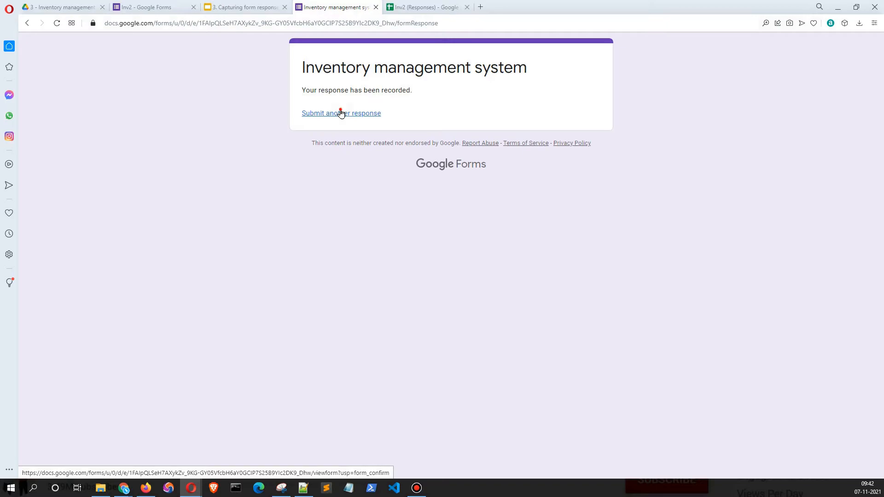
Step: Start another response for the second person, dated 11/11 11:11, ticking Display Port Cables and Mice
click(340, 113)
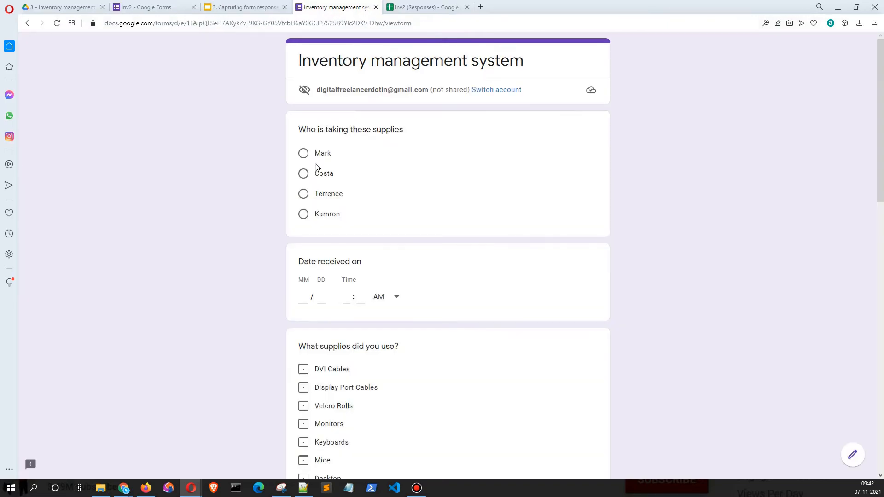
click(303, 173)
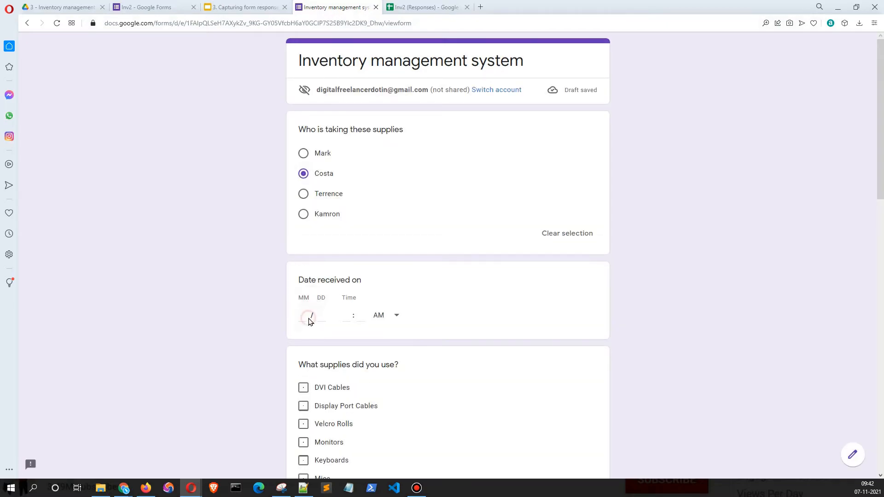
text(11)
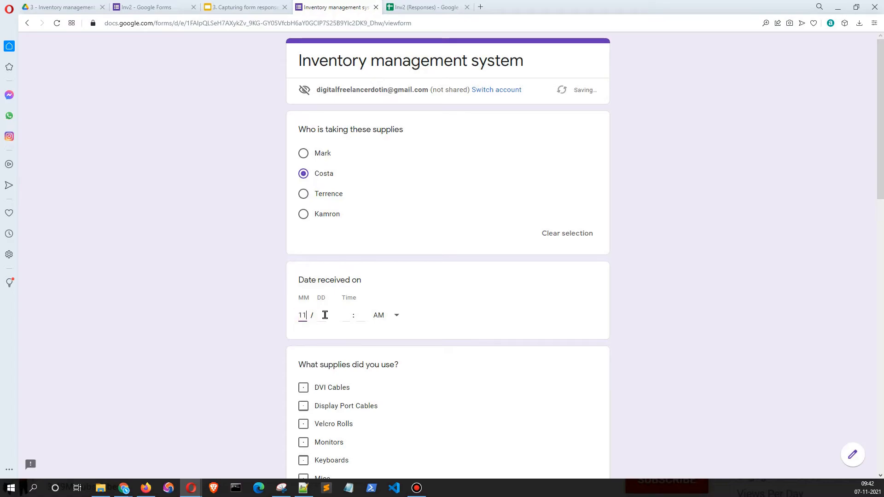
text(11)
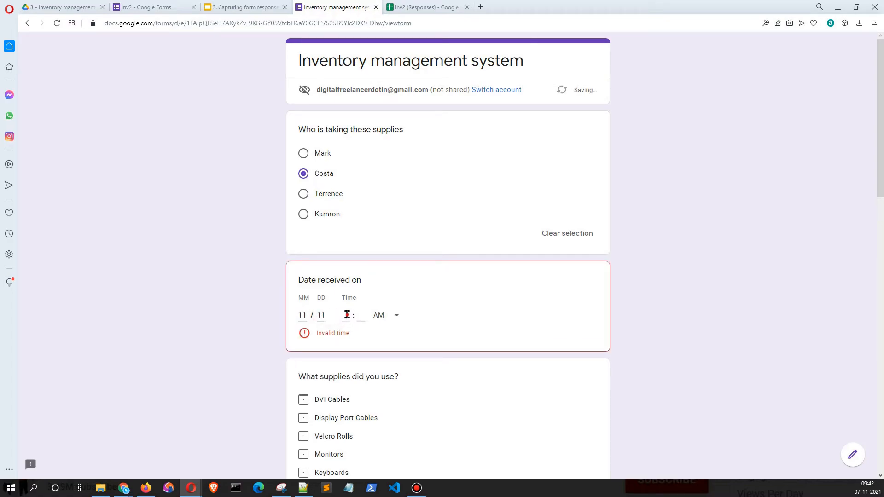
text(11)
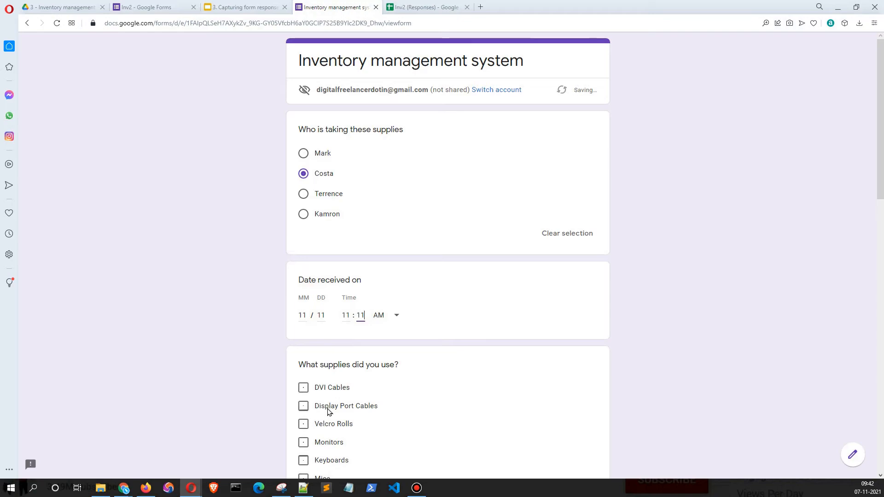
click(303, 406)
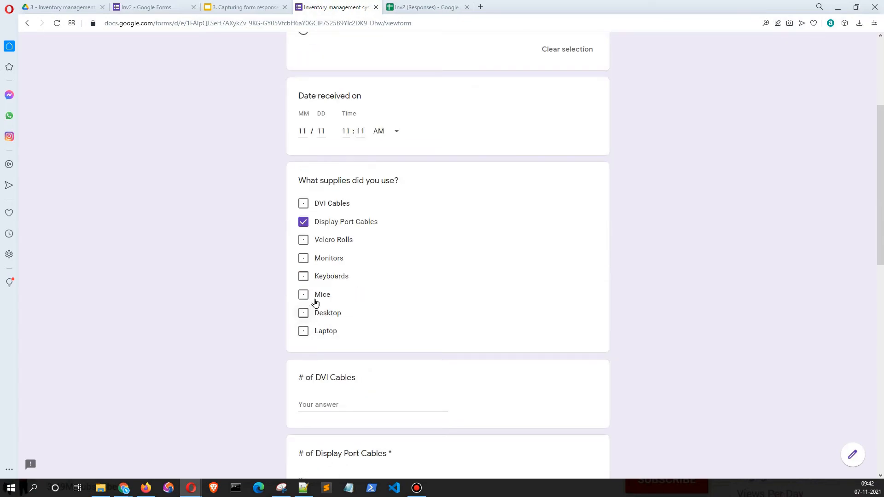
click(304, 294)
text(0)
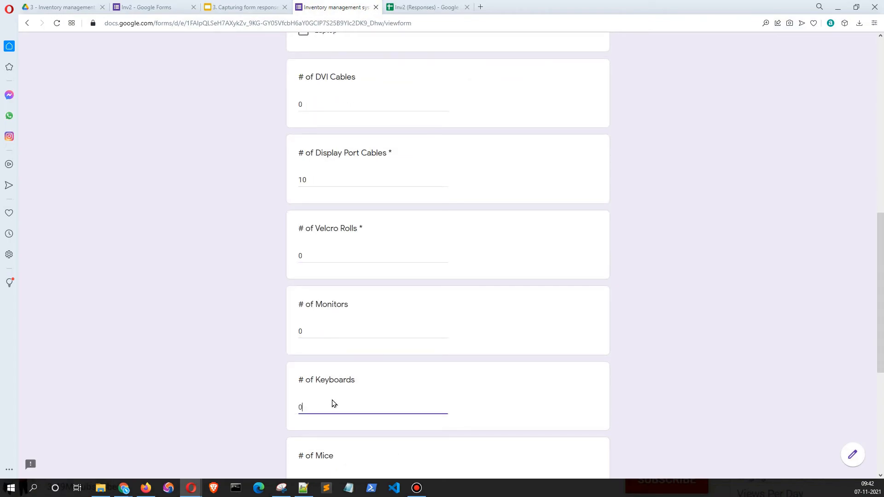
scroll(down, 3)
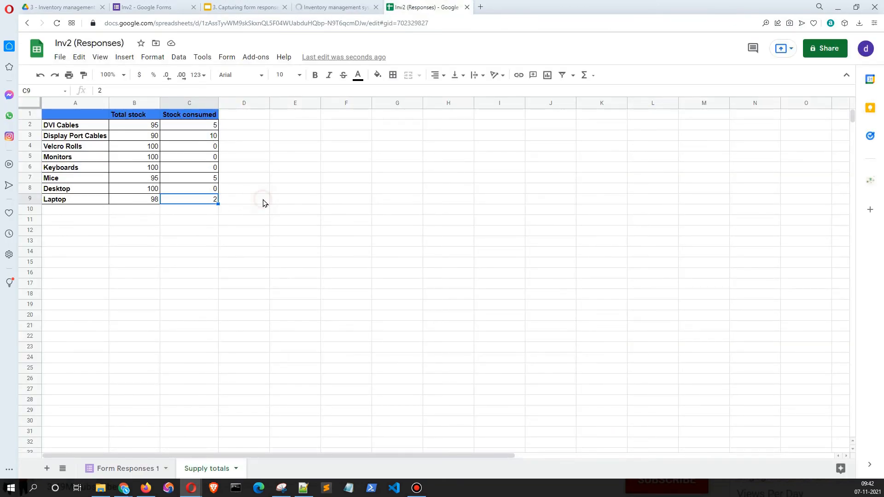
Step: Inspect the Display Port Cables (90/10) and Mice (95/5) rows in Supply totals
click(243, 199)
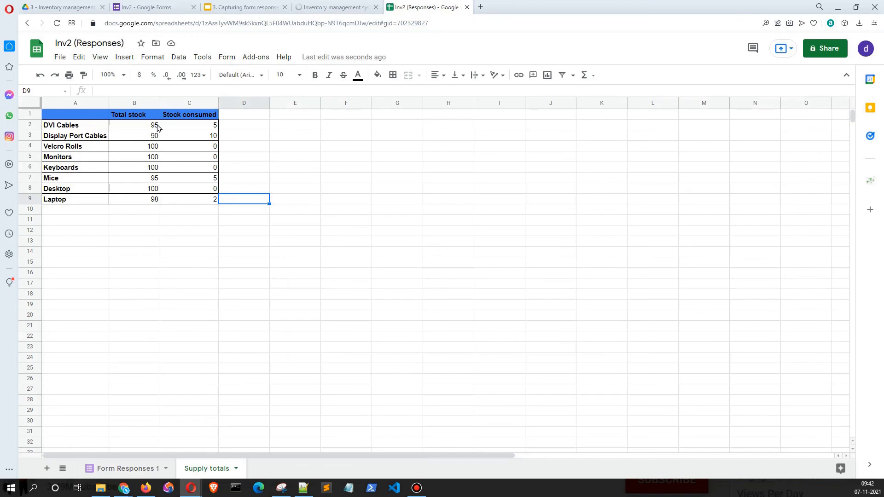
click(294, 198)
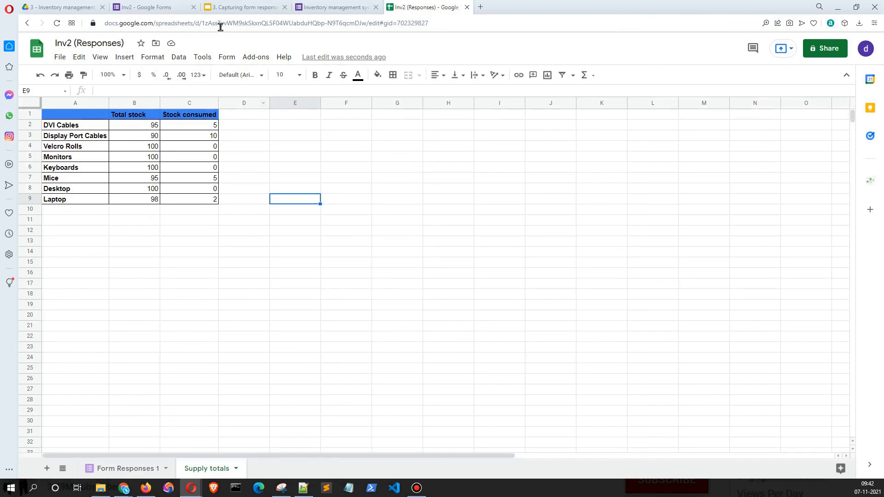
mouse_move(266, 132)
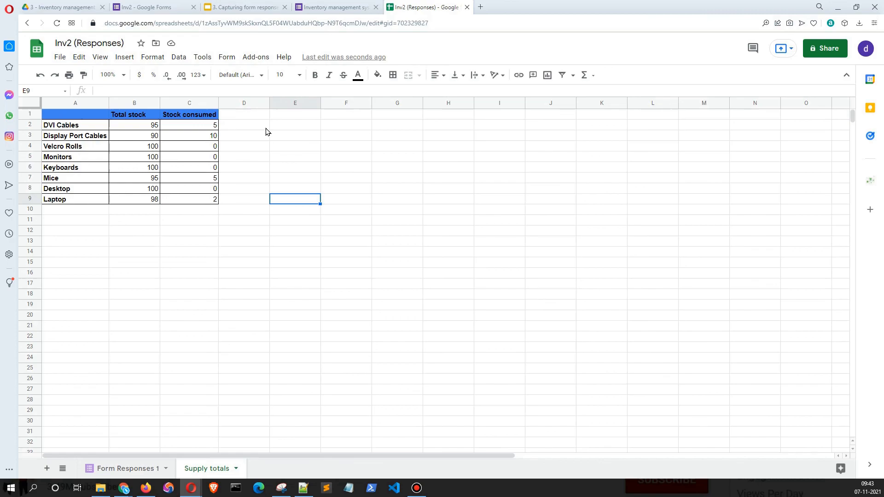